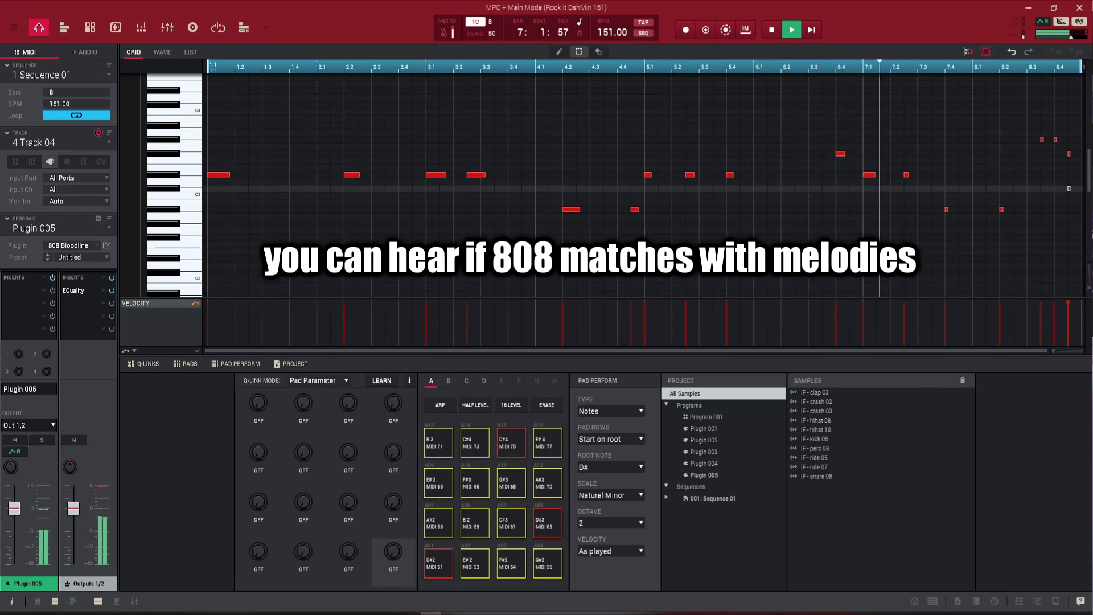
# Step: Stop playback and transpose all the 808 bassline notes down 12 semitones
pyautogui.click(791, 30)
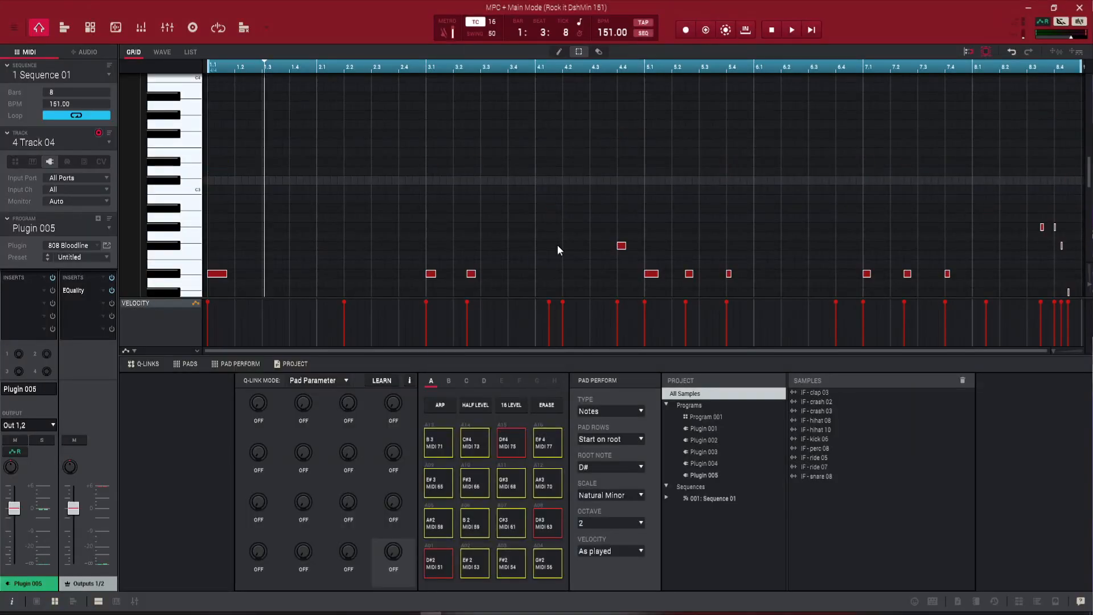
pyautogui.scroll(-3)
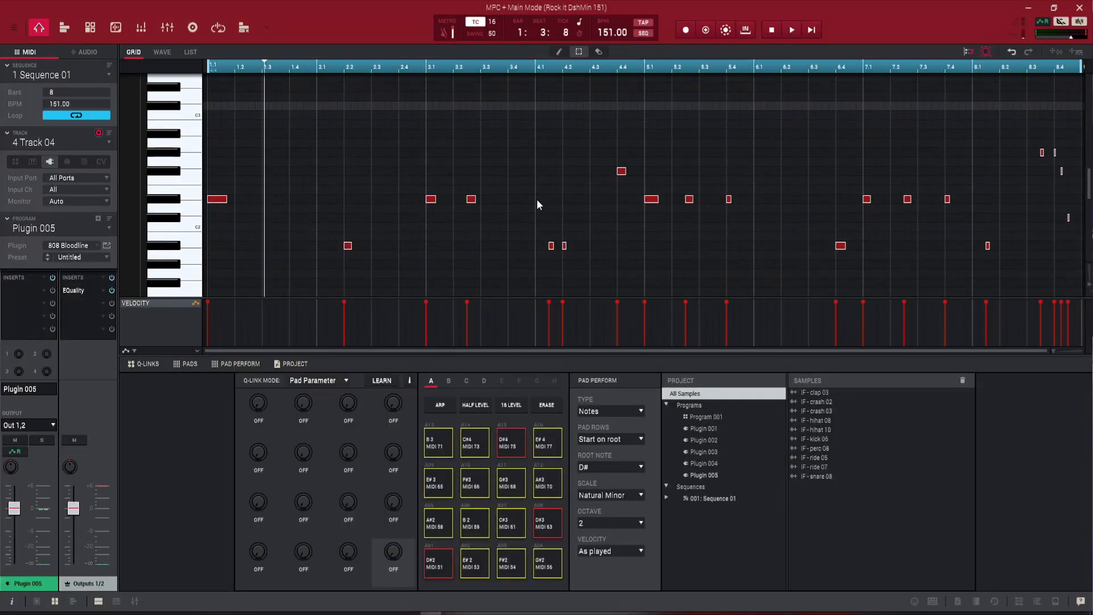
pyautogui.click(792, 30)
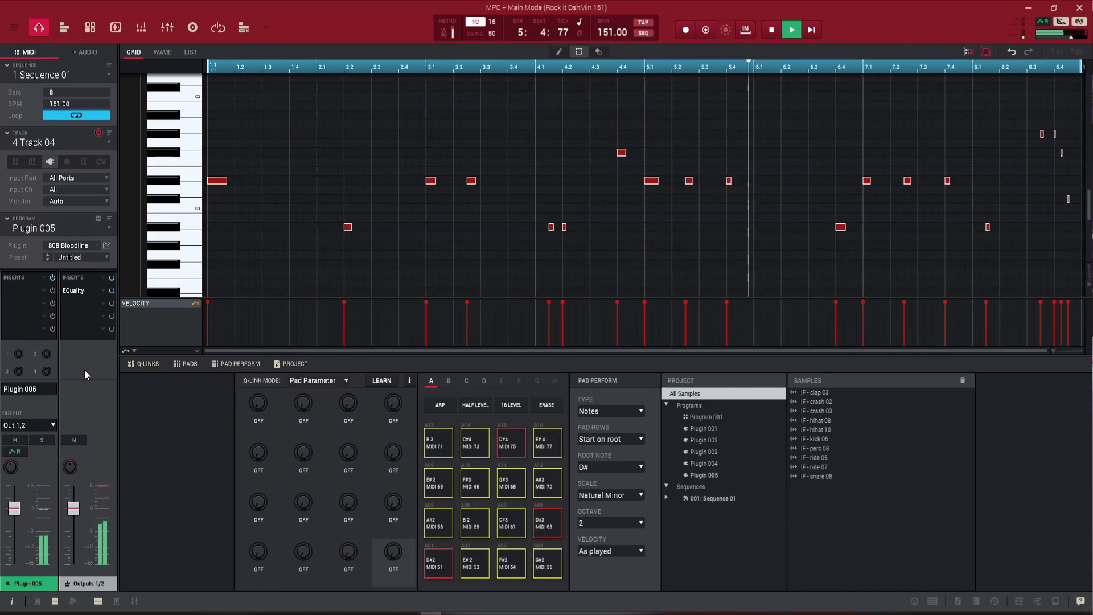
pyautogui.click(166, 28)
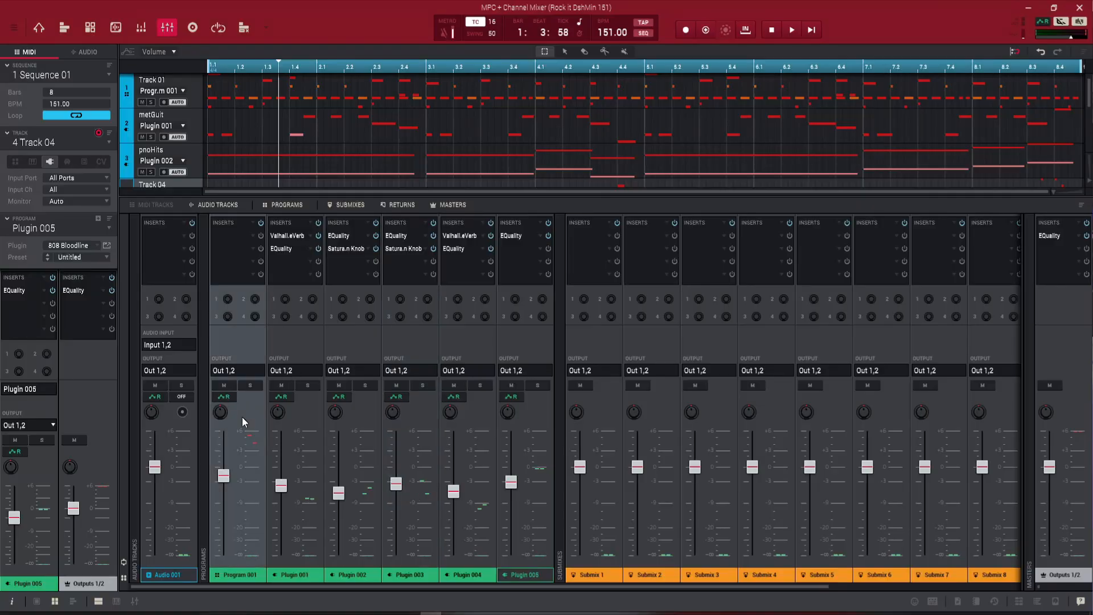
pyautogui.moveTo(489, 433)
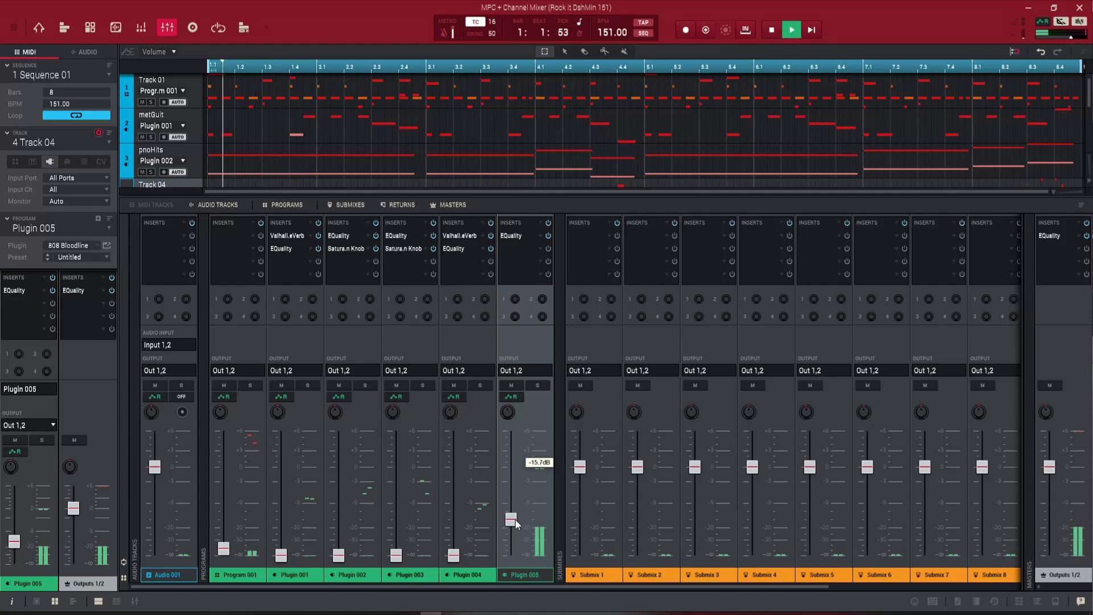
# Step: Set the level of the 808 channel's Plugin 005 fader in the Channel Mixer
pyautogui.moveTo(511, 522); pyautogui.dragTo(511, 491)
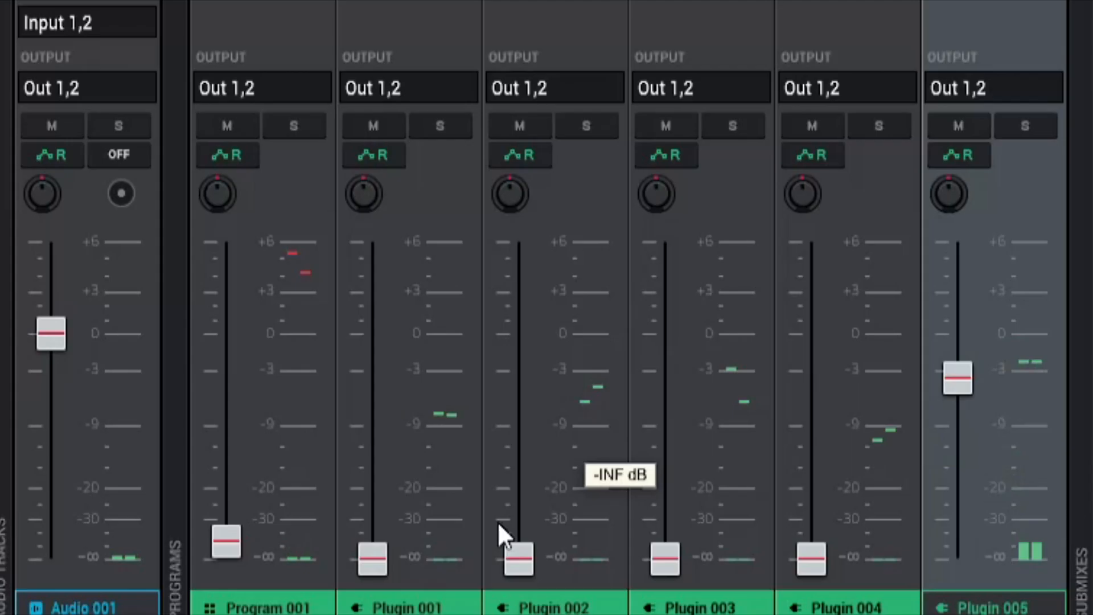
# Step: Raise the Program 001 fader from near silence to about -5.6 dB
pyautogui.moveTo(223, 544); pyautogui.dragTo(227, 484)
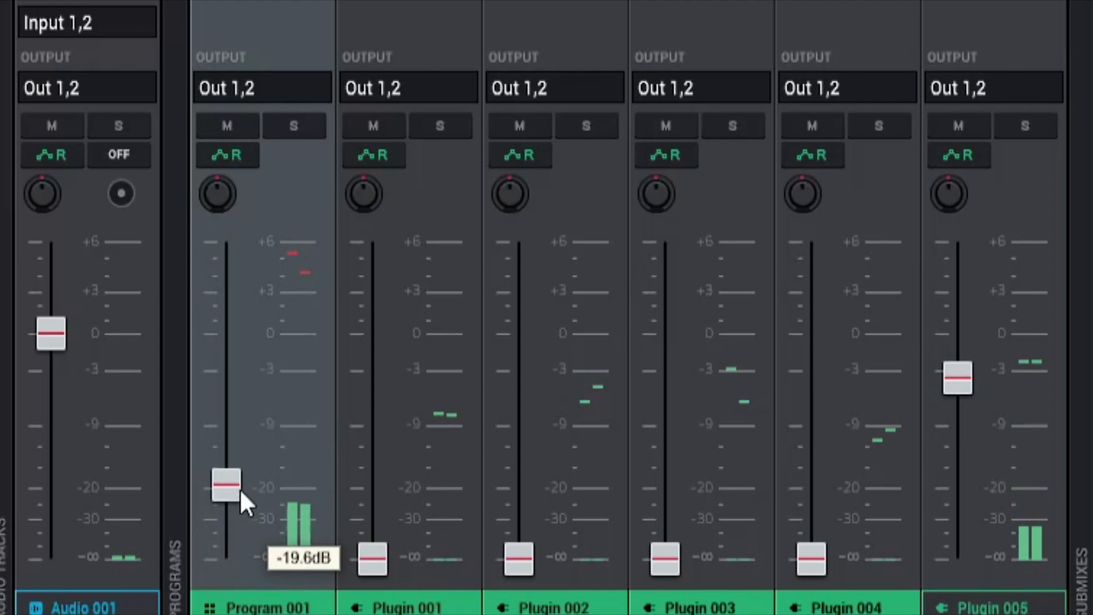
pyautogui.moveTo(227, 484); pyautogui.dragTo(227, 408)
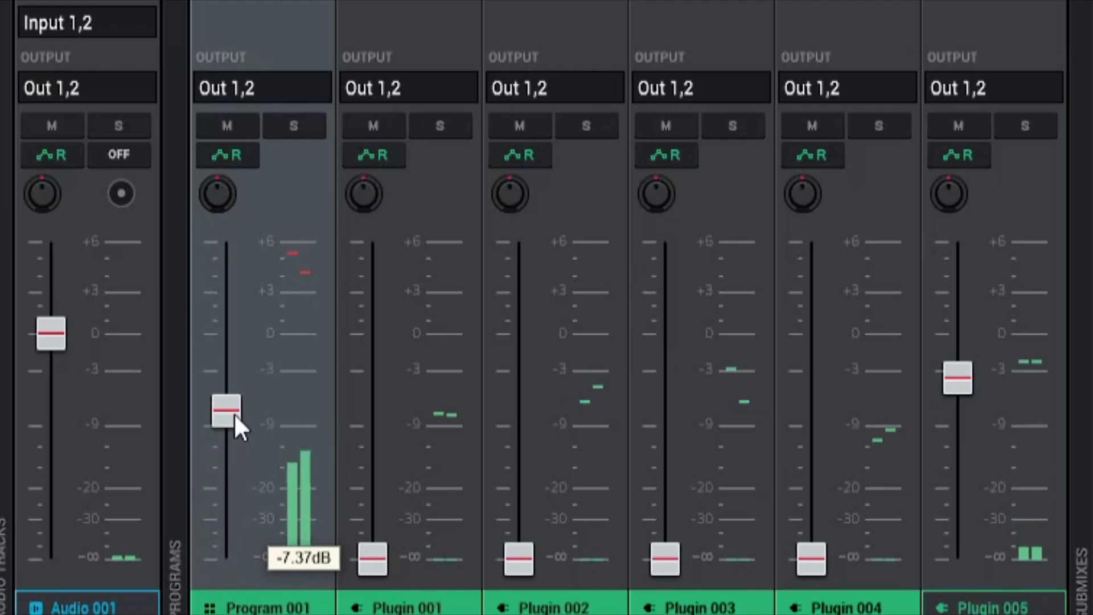
pyautogui.moveTo(223, 411); pyautogui.dragTo(226, 394)
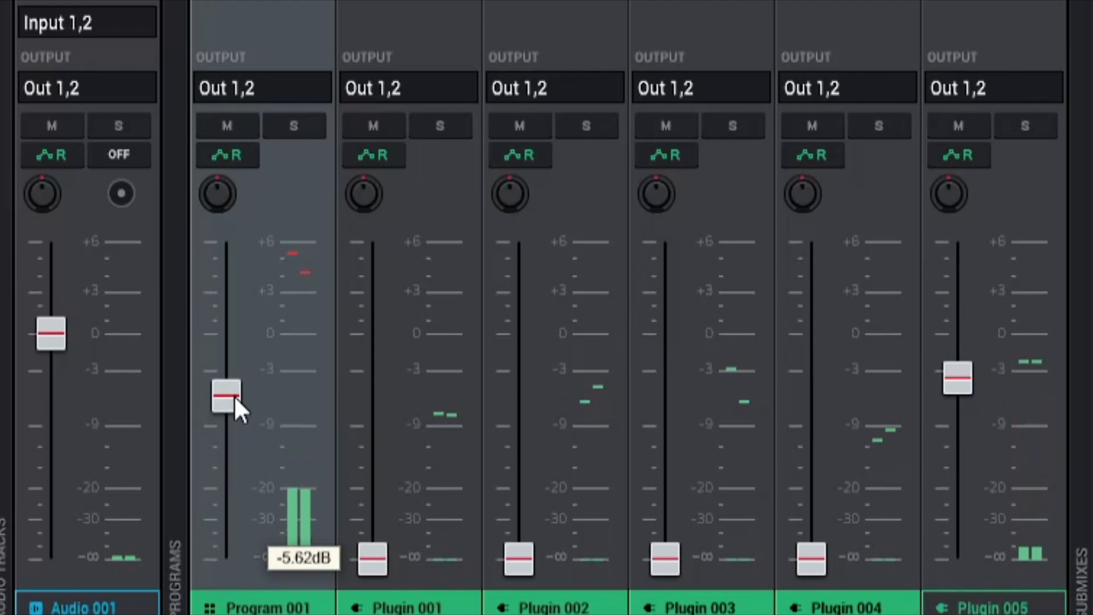
pyautogui.moveTo(224, 394); pyautogui.dragTo(224, 391)
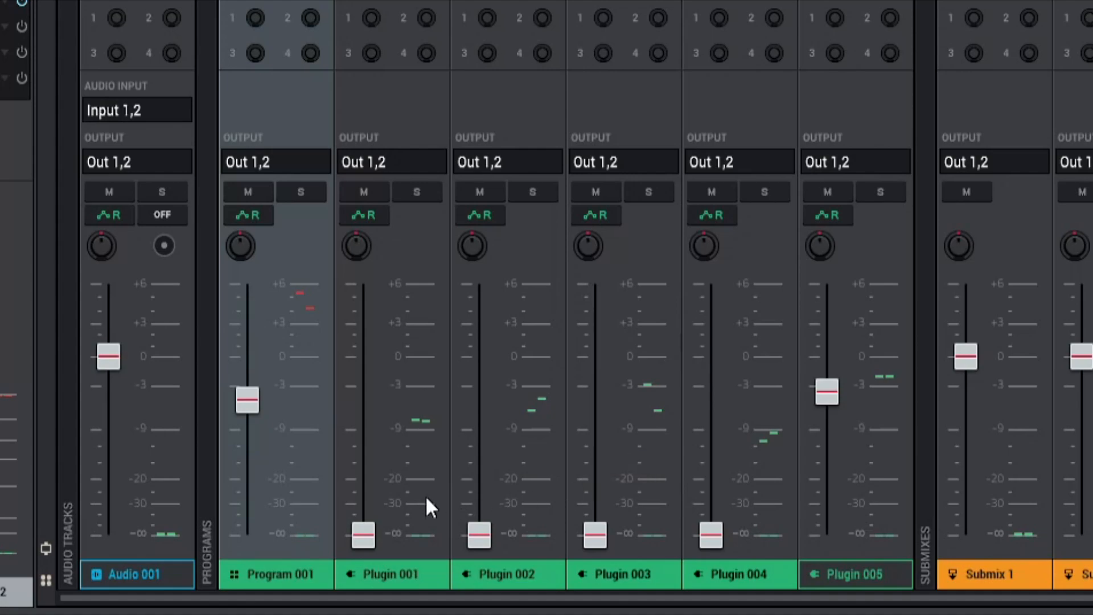
# Step: Raise the Plugin 001 and Plugin 002 faders up from silence toward the 808's level
pyautogui.moveTo(363, 536); pyautogui.dragTo(363, 481)
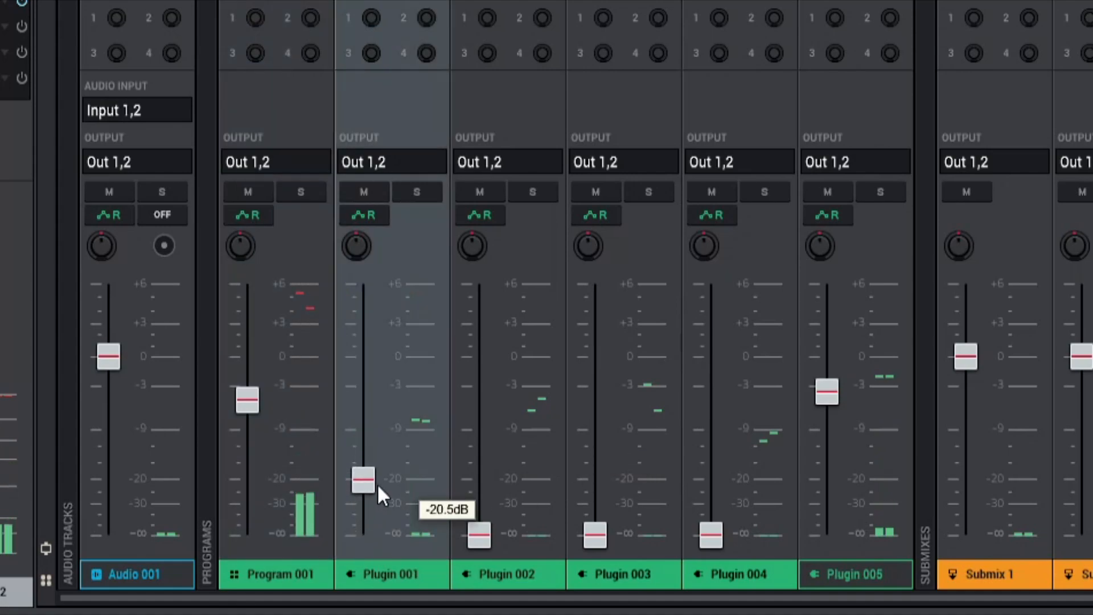
pyautogui.moveTo(361, 481); pyautogui.dragTo(361, 434)
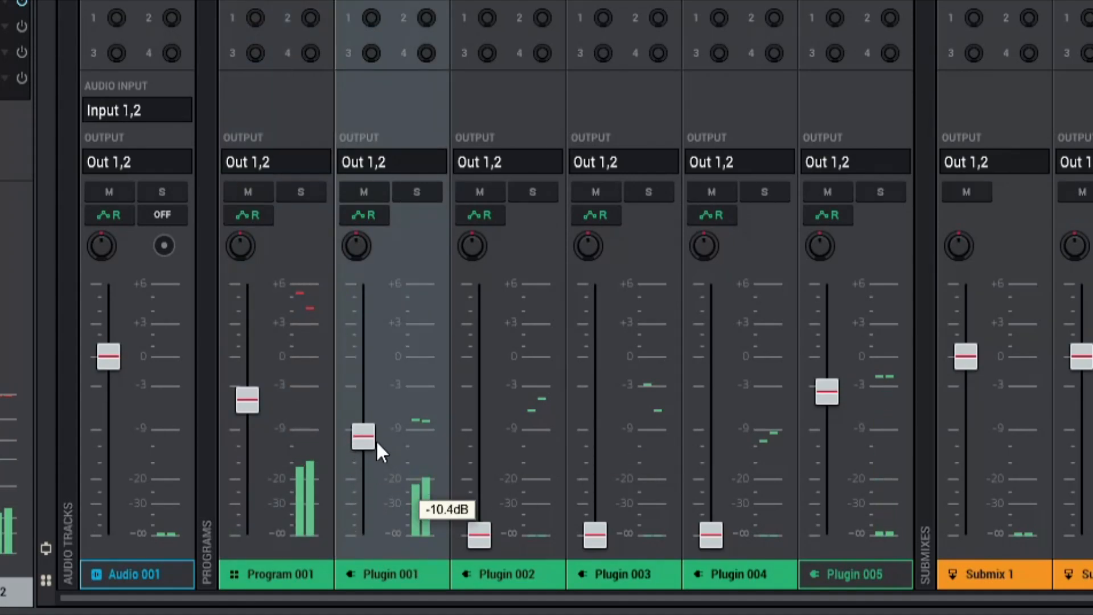
pyautogui.moveTo(363, 436); pyautogui.dragTo(363, 424)
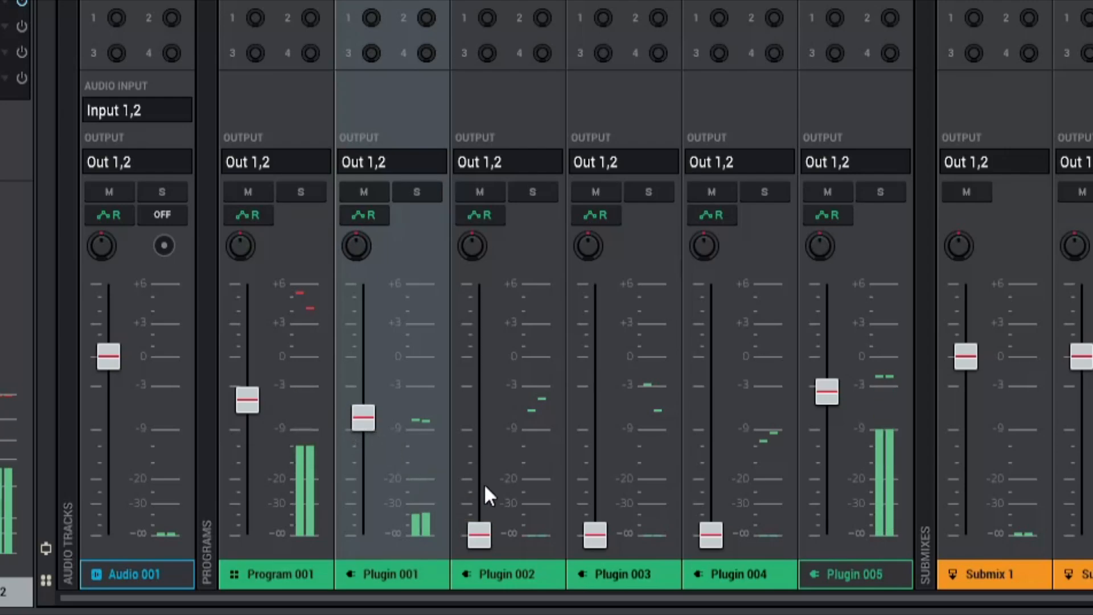
pyautogui.moveTo(478, 536); pyautogui.dragTo(477, 431)
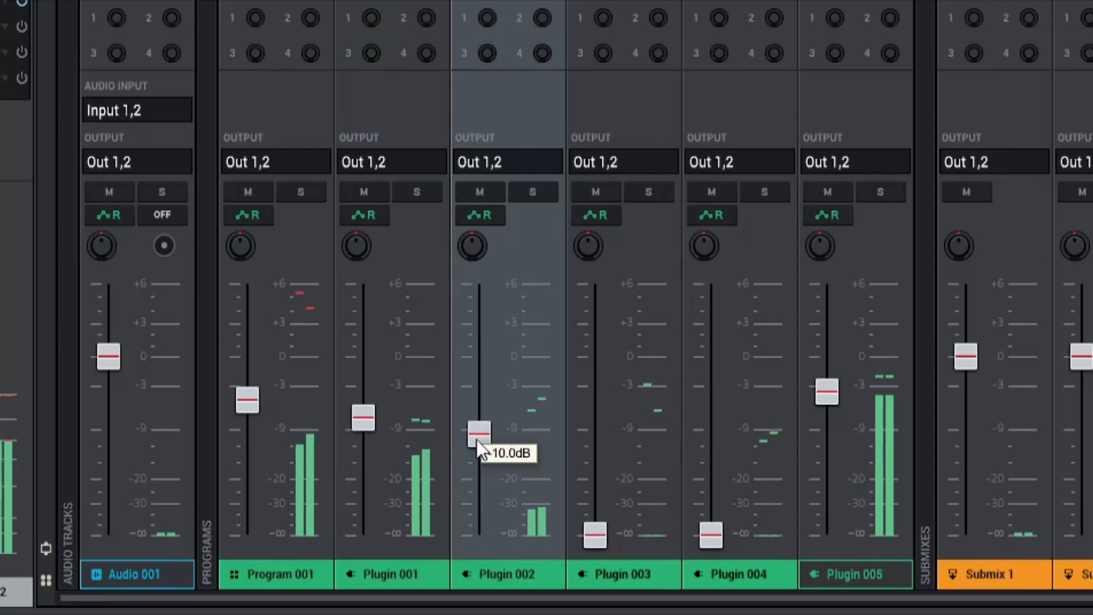
pyautogui.moveTo(478, 431); pyautogui.dragTo(478, 413)
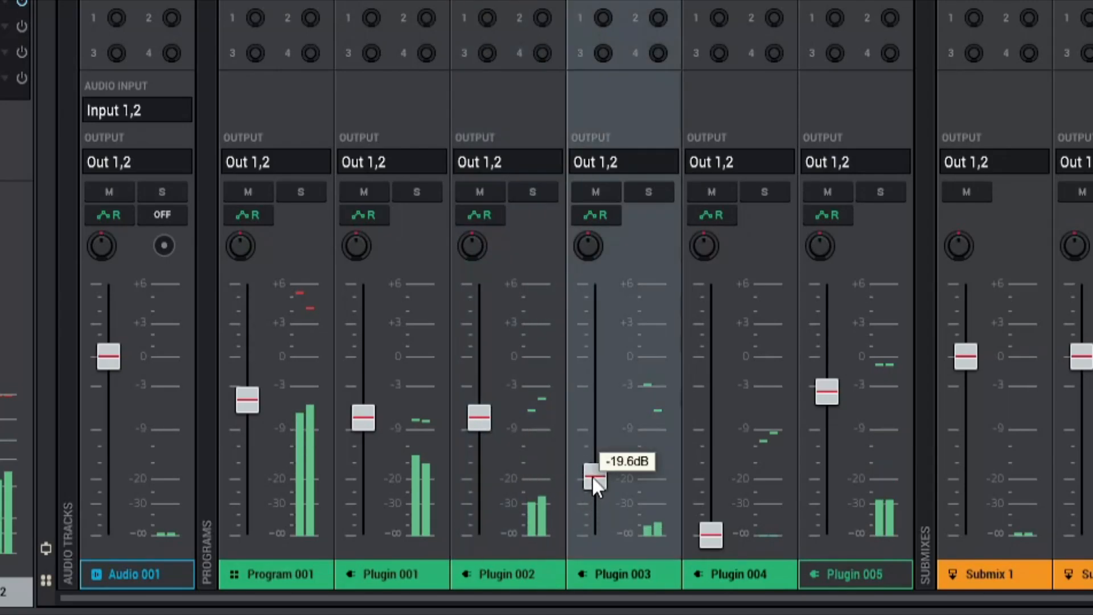
# Step: Raise Plugin 003 and Plugin 004 faders near the 808's level, Plugin 004 about -4.4 dB
pyautogui.moveTo(594, 480); pyautogui.dragTo(594, 410)
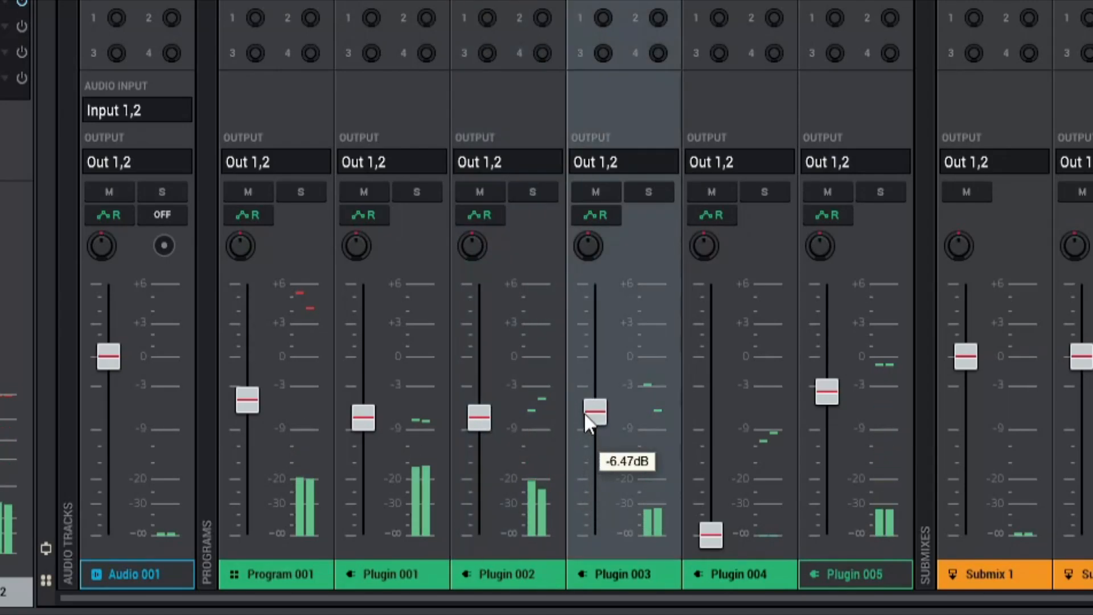
pyautogui.moveTo(593, 413); pyautogui.dragTo(591, 398)
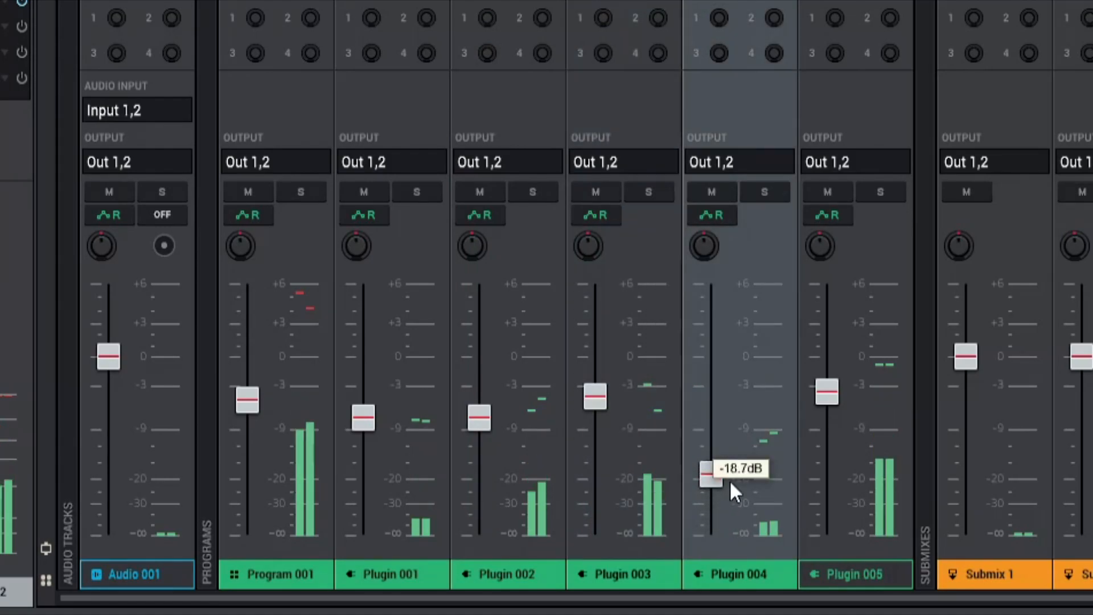
pyautogui.moveTo(709, 476); pyautogui.dragTo(709, 412)
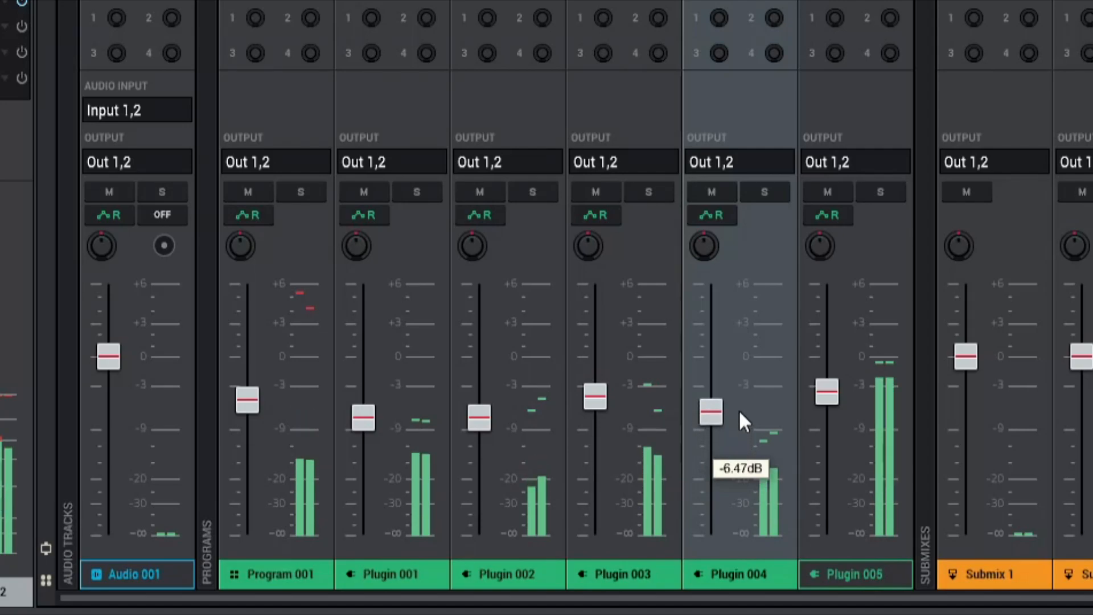
pyautogui.moveTo(709, 412); pyautogui.dragTo(709, 397)
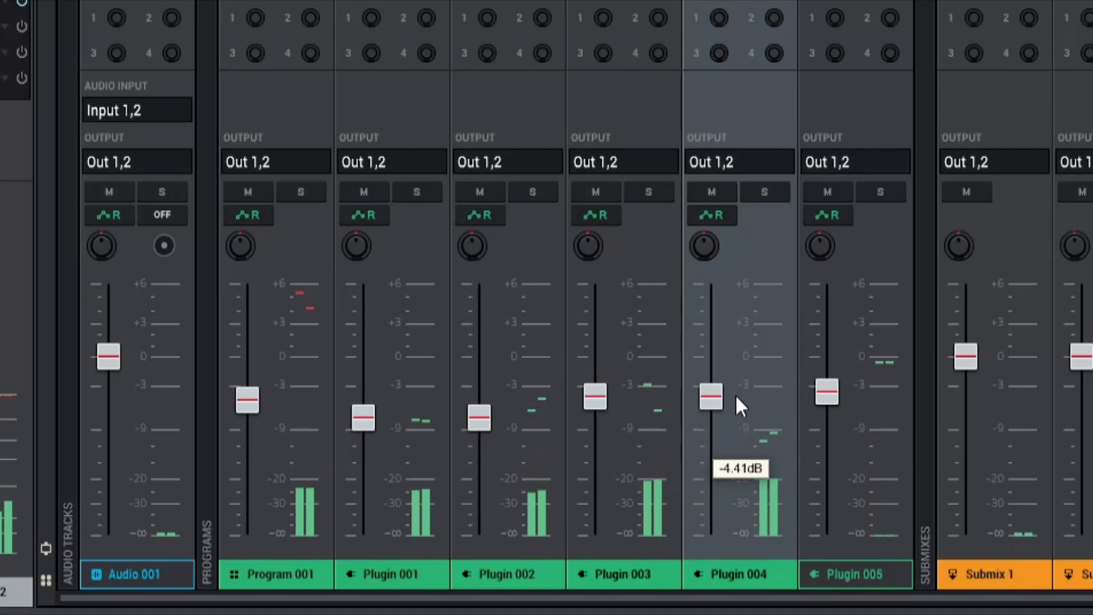